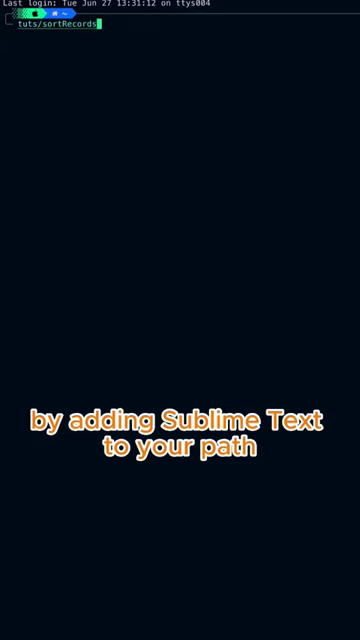
# - Run subl on the sortRecords folder from Terminal to open it in Sublime Text
pyautogui.press('Return')
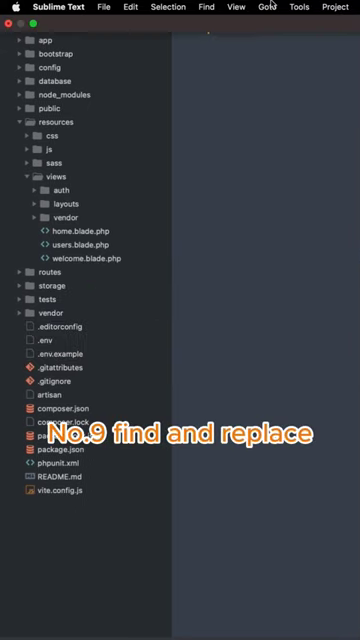
# - Search the sortRecords project for "hello" and scroll through the Find Results
pyautogui.click(207, 6)
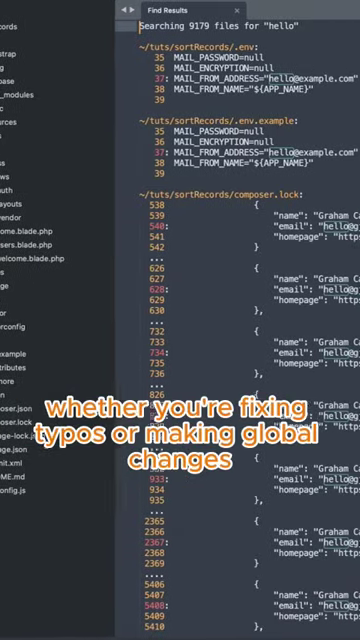
pyautogui.scroll(-3)
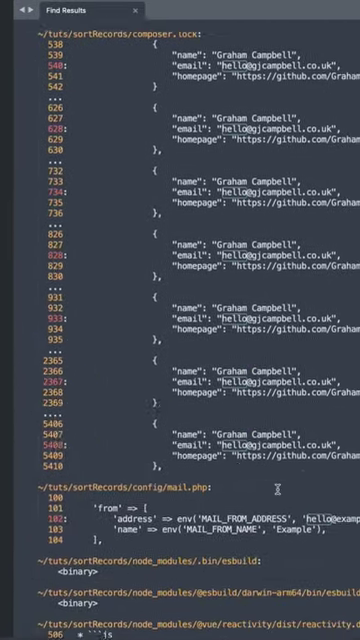